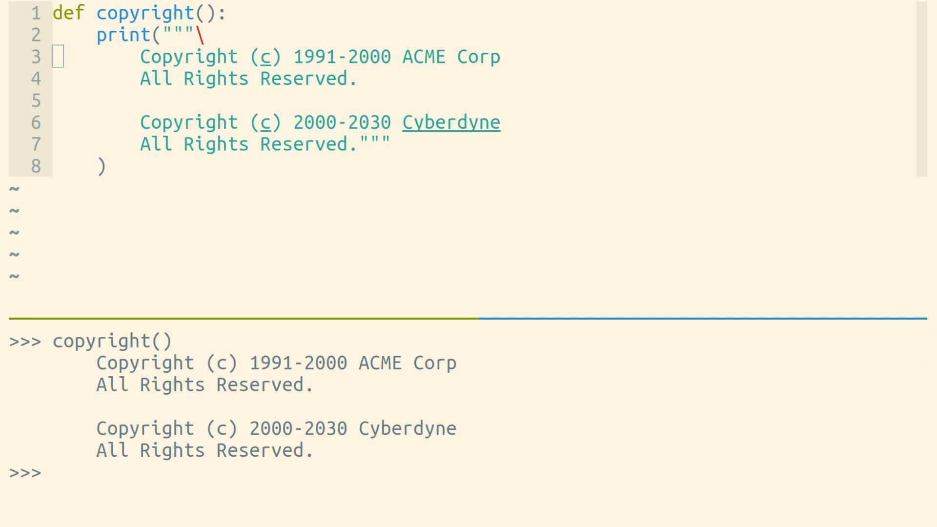
Shift the copyright text lines 3-7 left so they start flush at column zero
key("v")
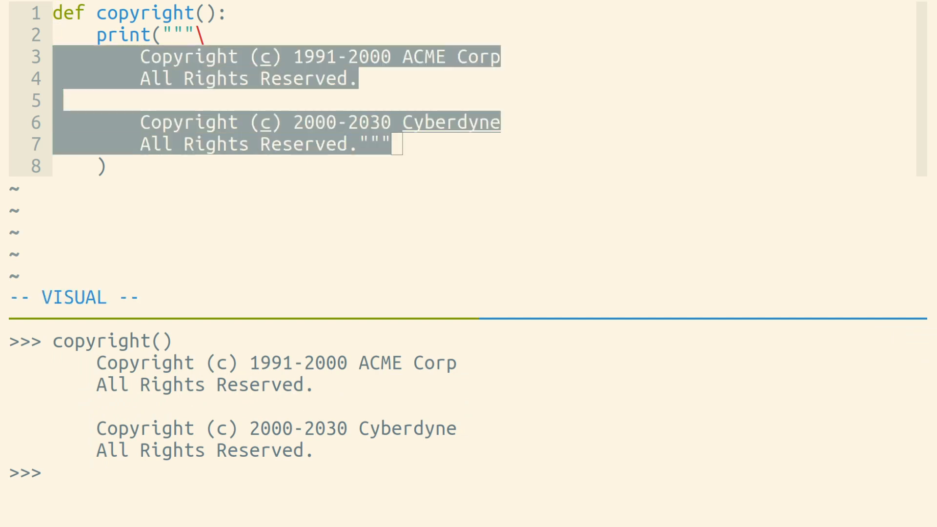
key("Escape")
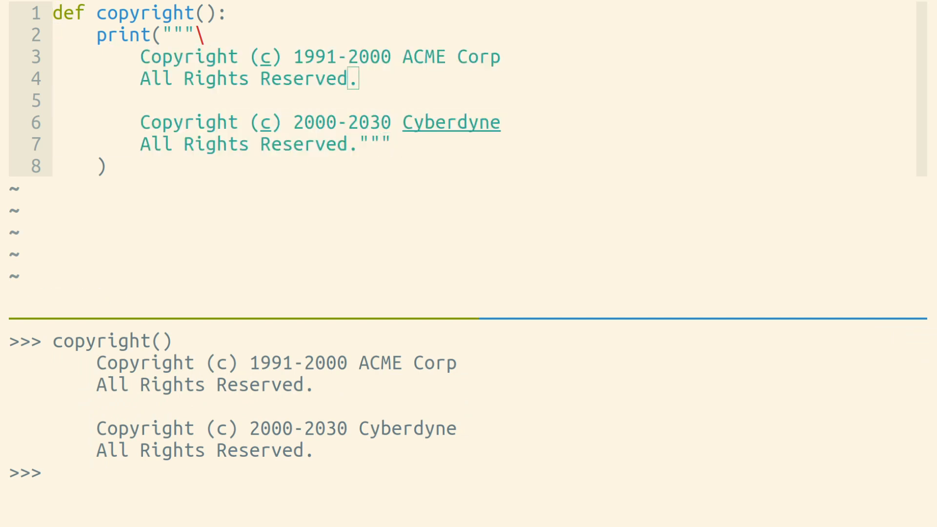
key("v")
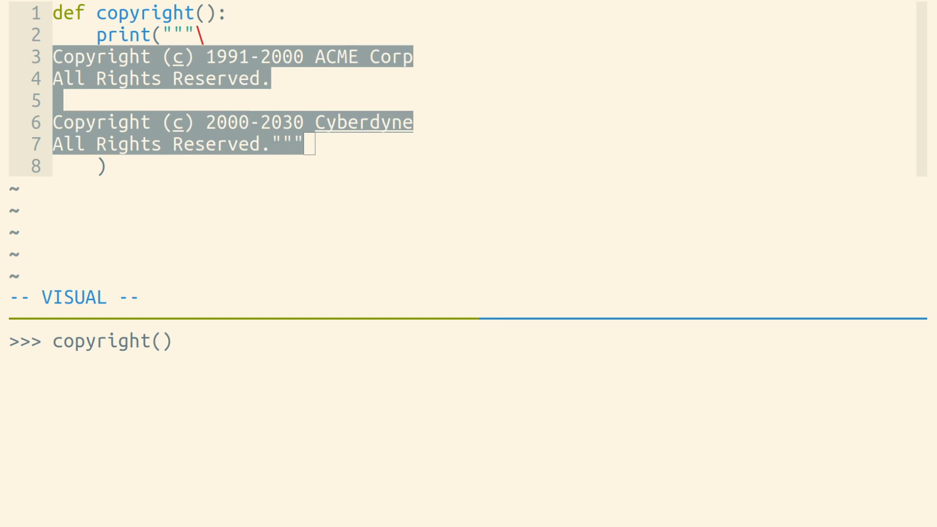
Re-indent the copyright lines and wrap the string in dedent("""\, adding 'from textwrap import dedent'
key("Escape")
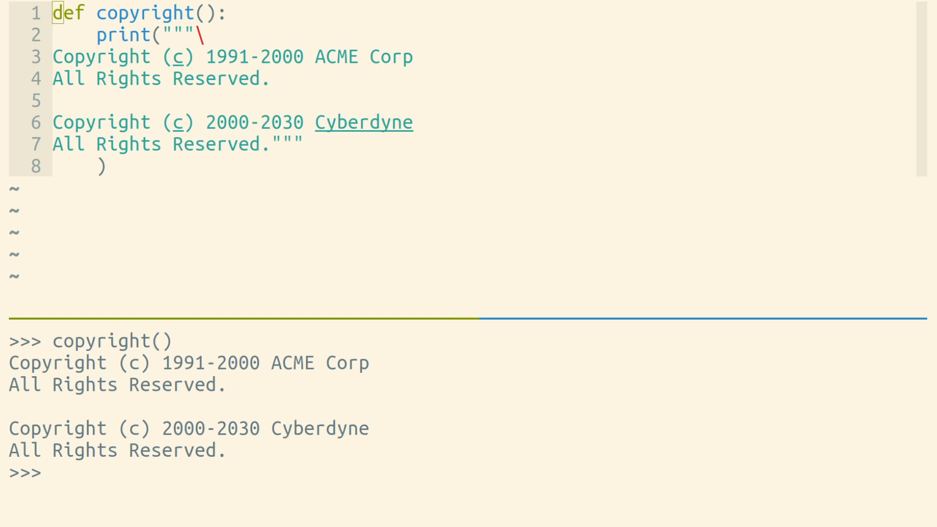
key("v")
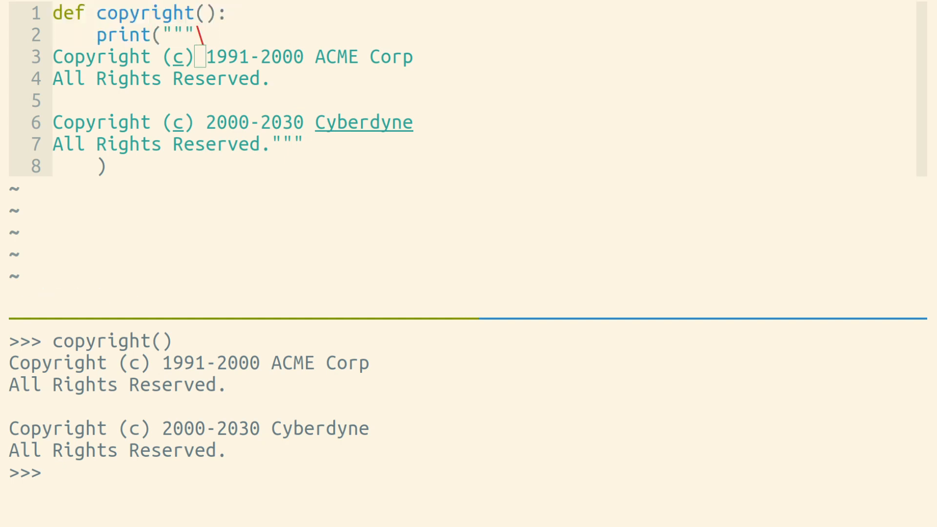
key("v")
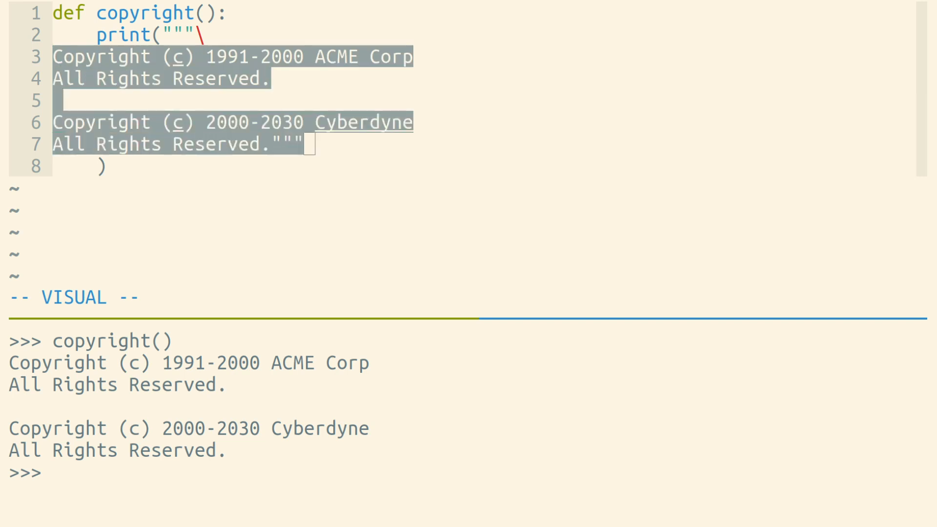
key("Escape")
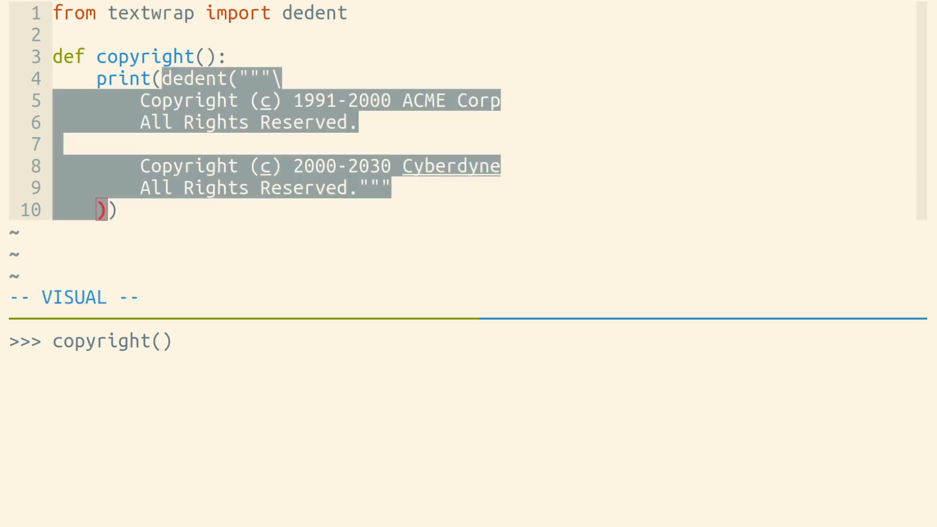
Rerun copyright() with dedent, then delete the backslash after the opening triple quotes
key("Escape")
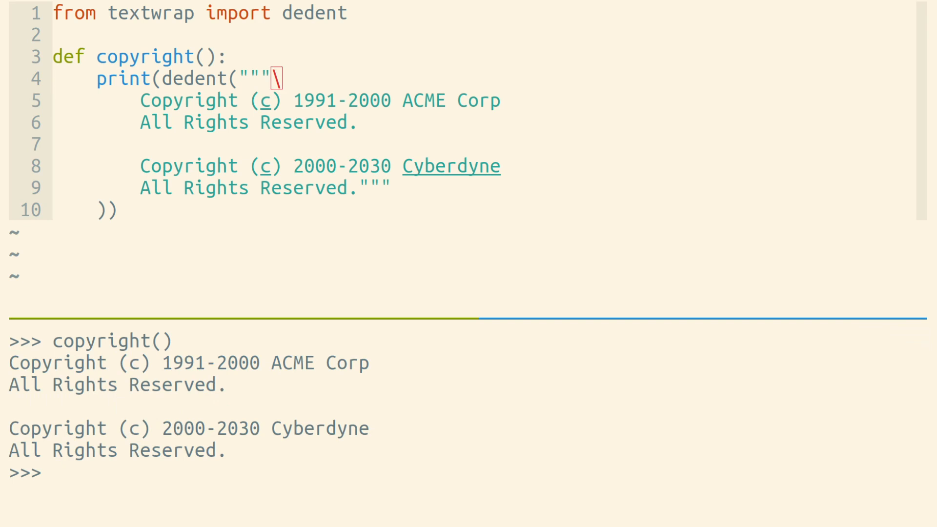
key("v")
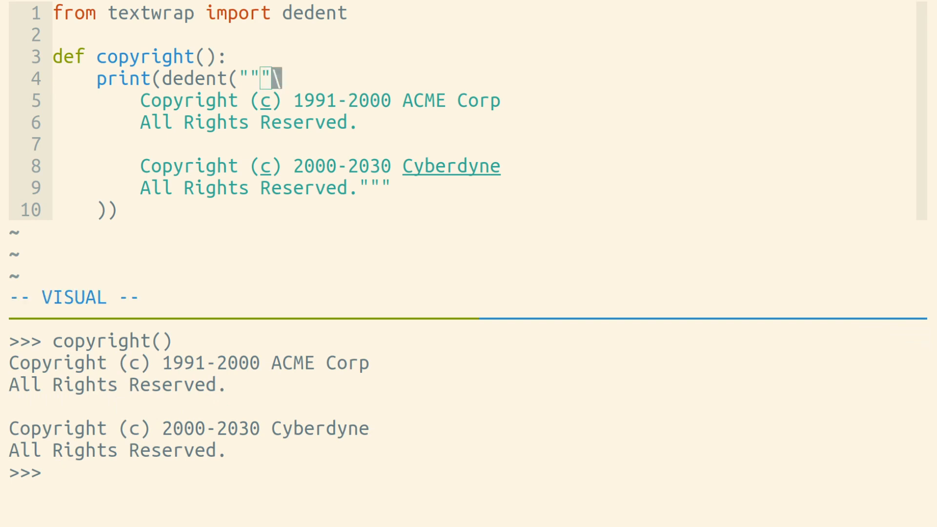
key("Escape")
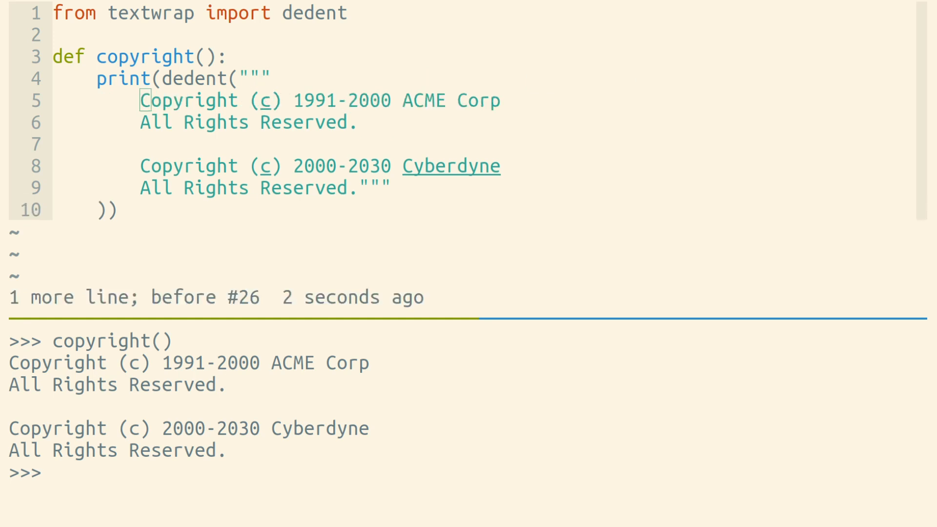
Restore the backslash, chain .strip("\n") after the closing quotes, and rerun copyright() to print flush left
type("\\n\"")
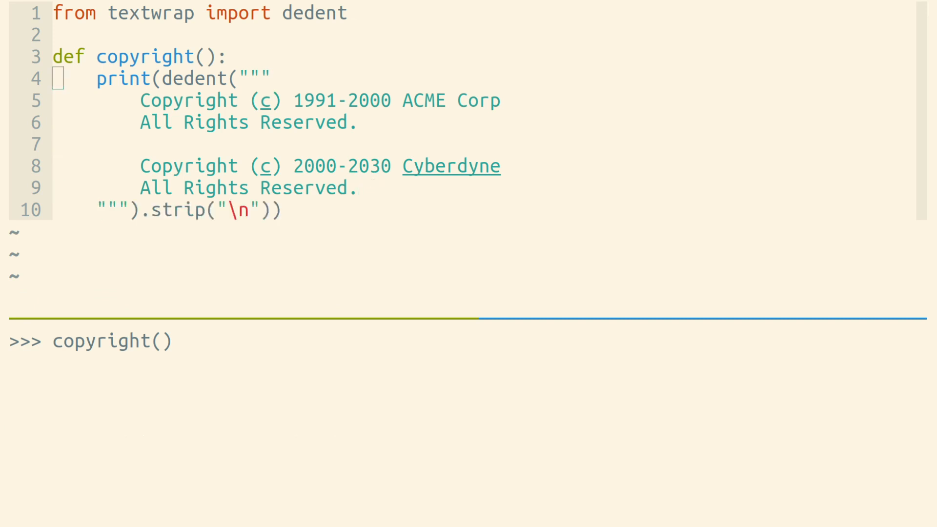
key("v")
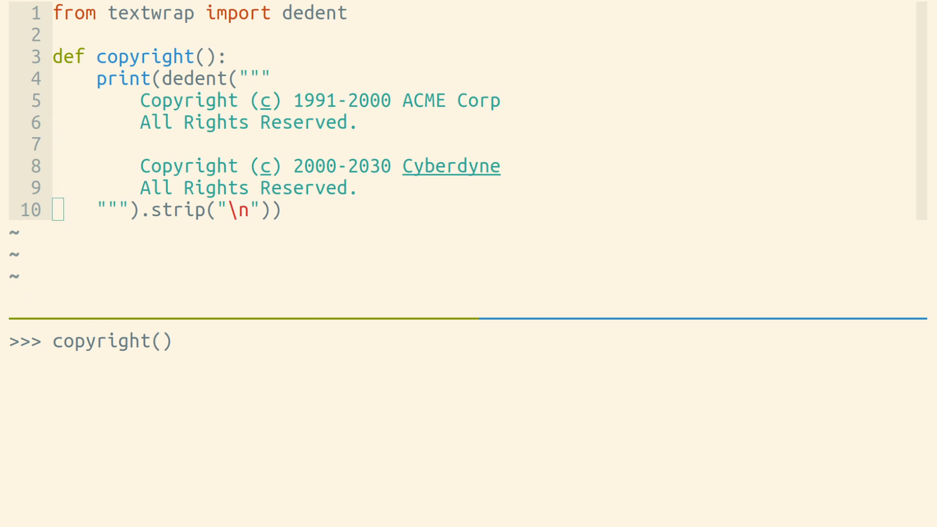
key("v")
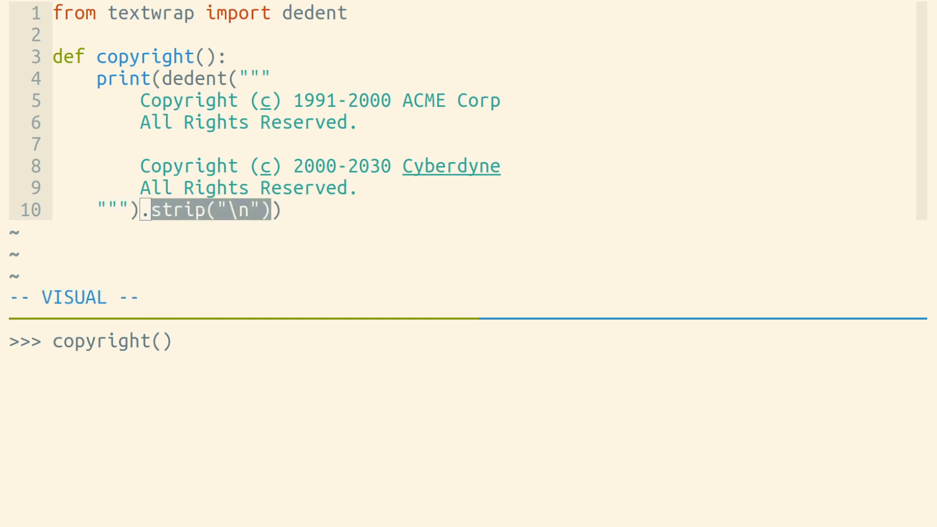
key("Escape")
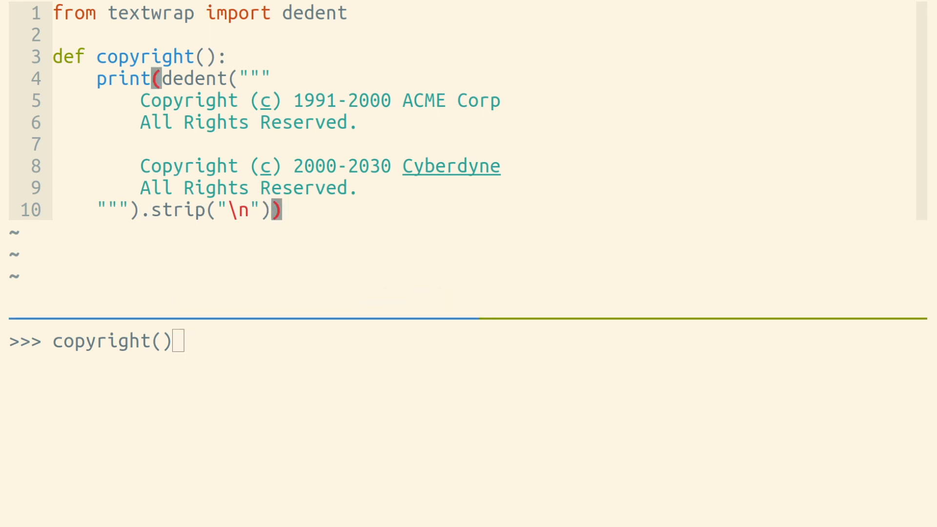
type("\\")
key("enter")
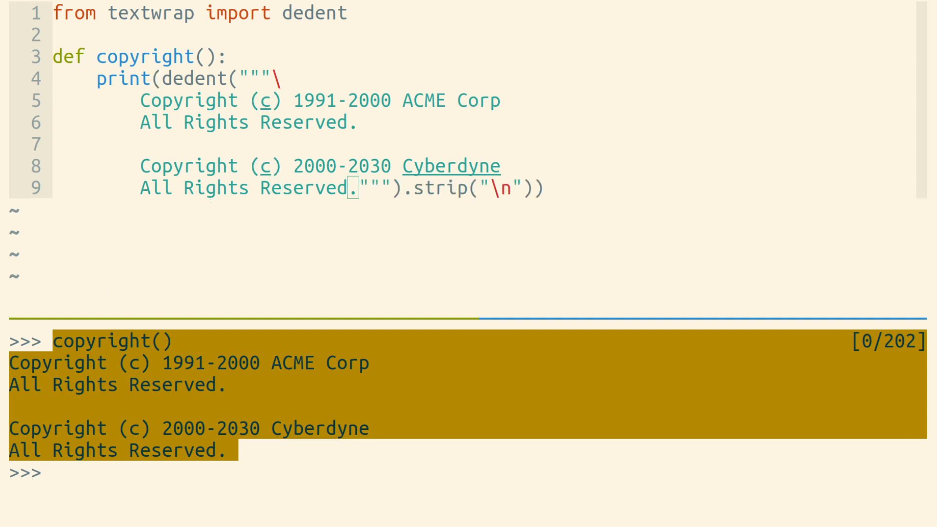
Load example_list.py with its dedented, stripped bulleted to-do list string and two print statements
key("Enter")
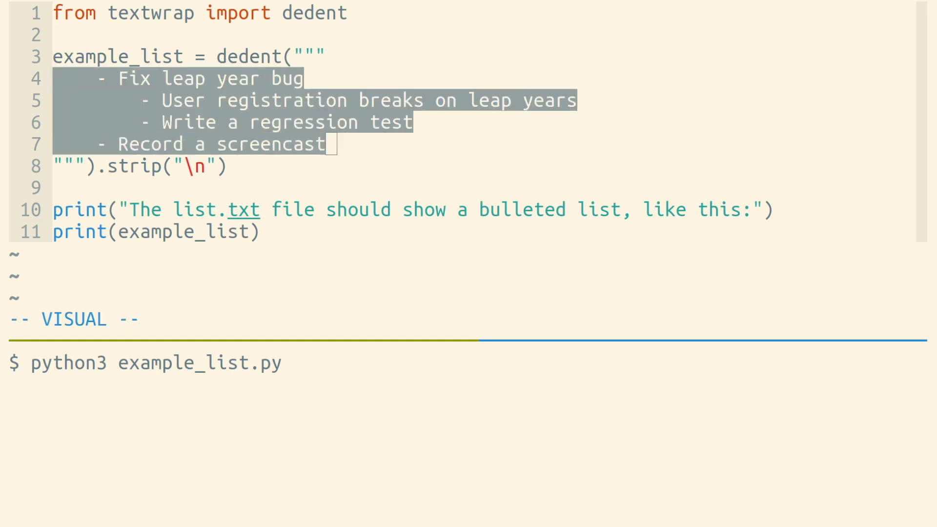
key("escape")
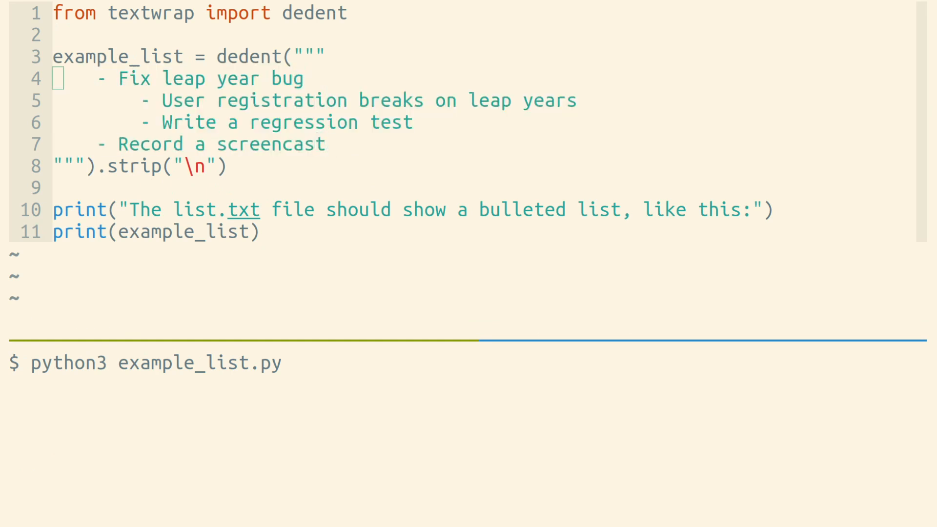